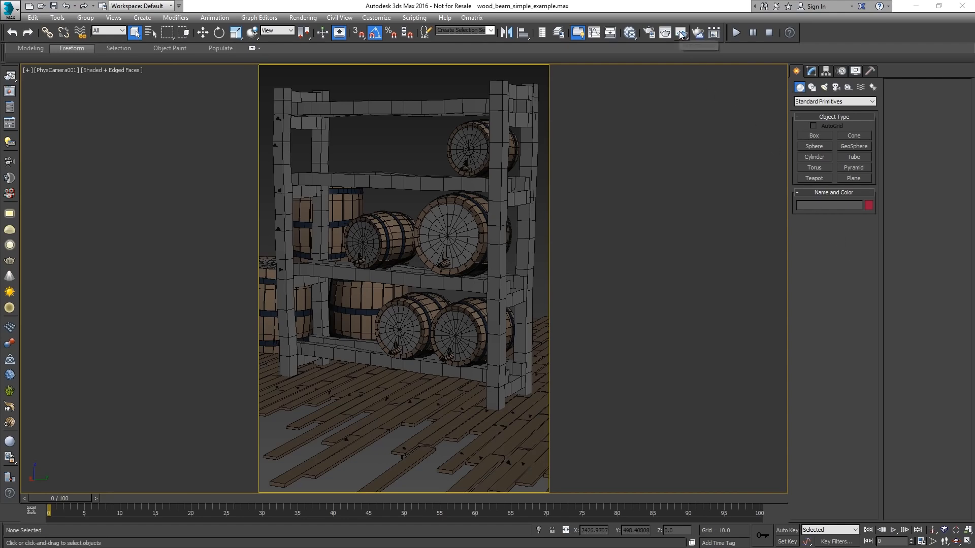
Render the barrel shelf scene from the camera into the V-Ray frame buffer
click(680, 33)
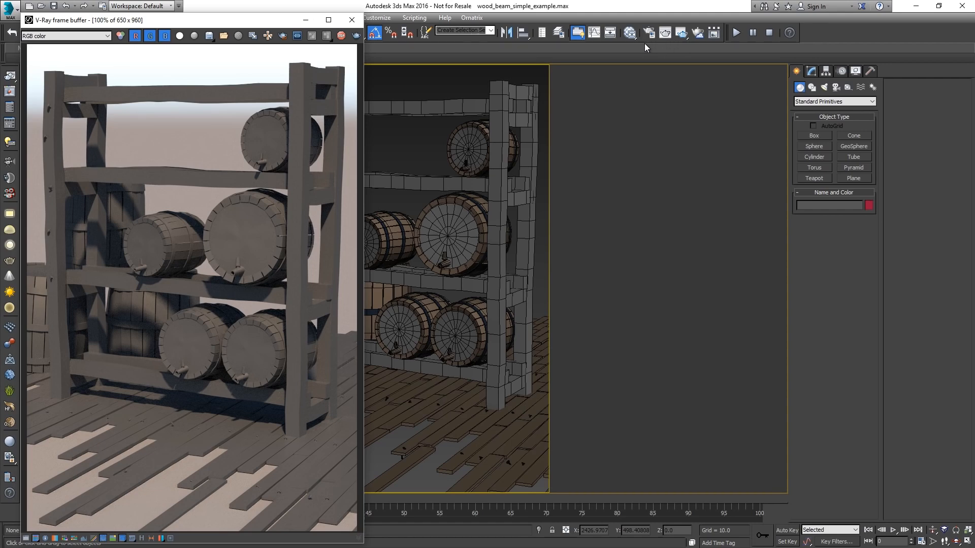
Open the Slate Material Editor and show the Override VRayMtl node's parameters
click(629, 33)
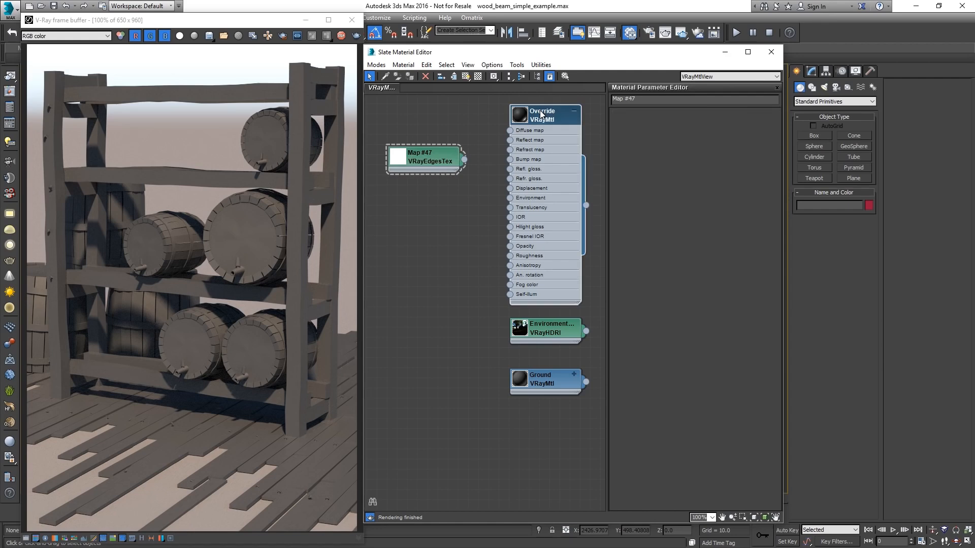
click(542, 115)
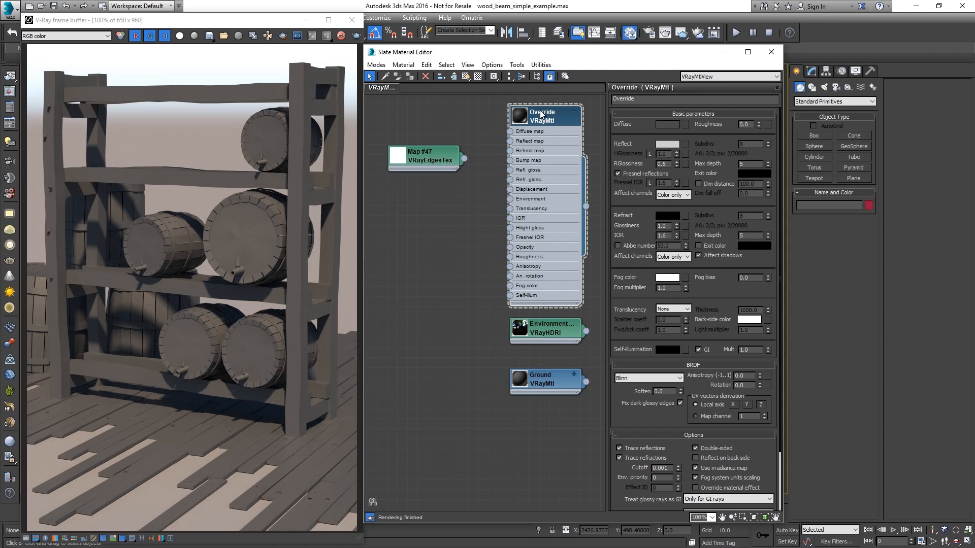
mouse_move(466, 164)
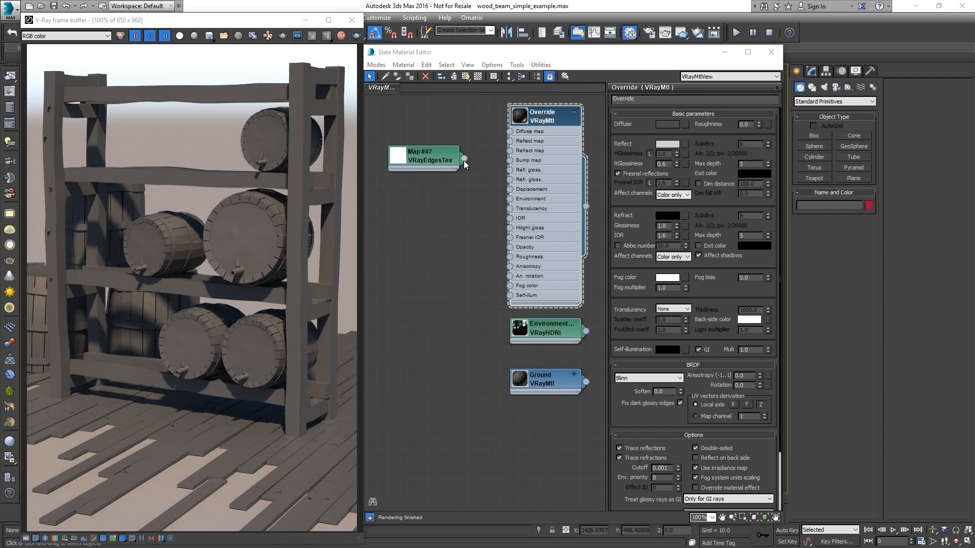
Wire VRayEdgesTex into the Override diffuse, discard the orange colour, and leave Hidden edges off
drag(463, 158, 509, 131)
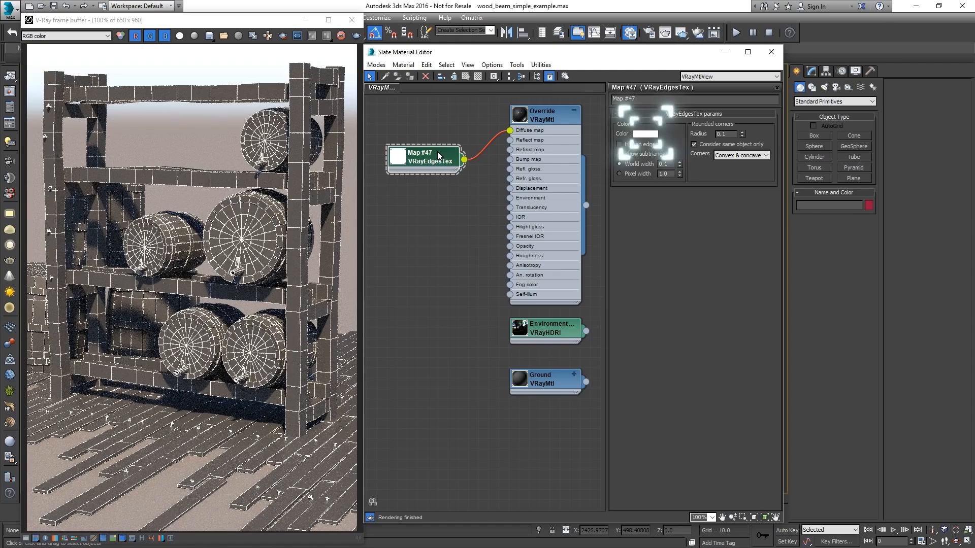
click(645, 133)
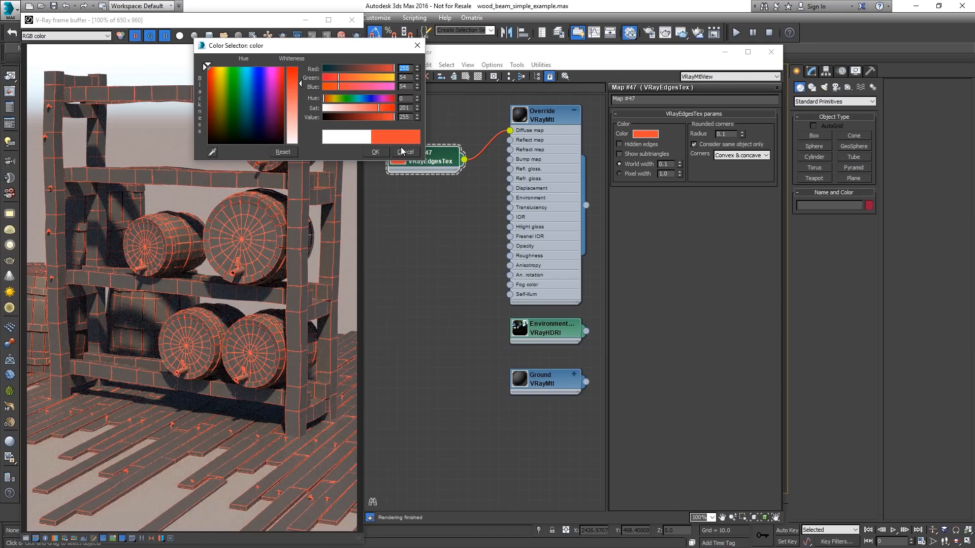
click(405, 152)
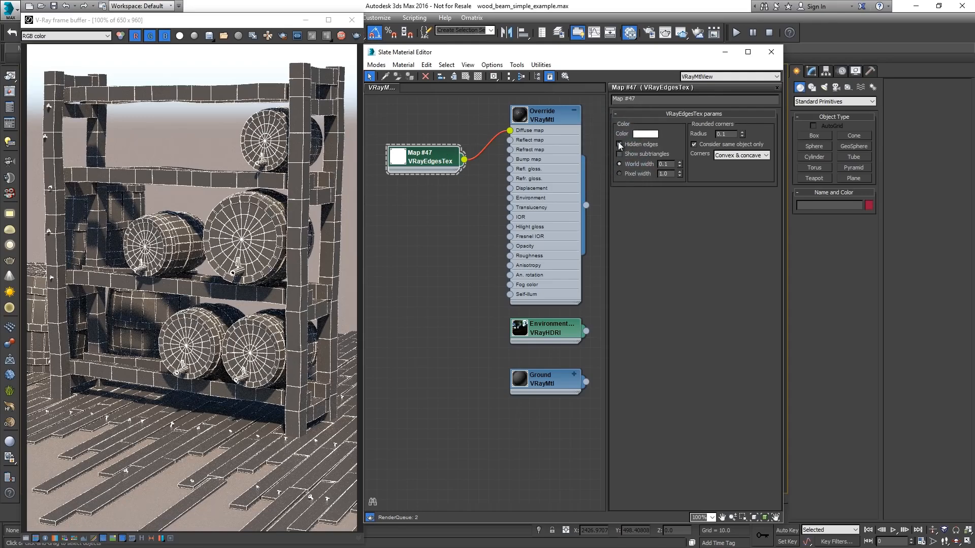
click(619, 145)
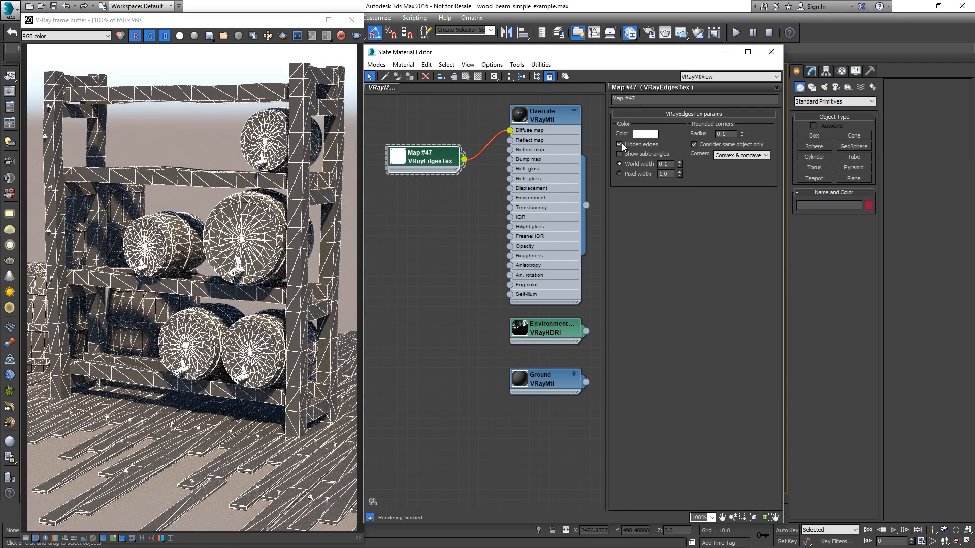
click(619, 144)
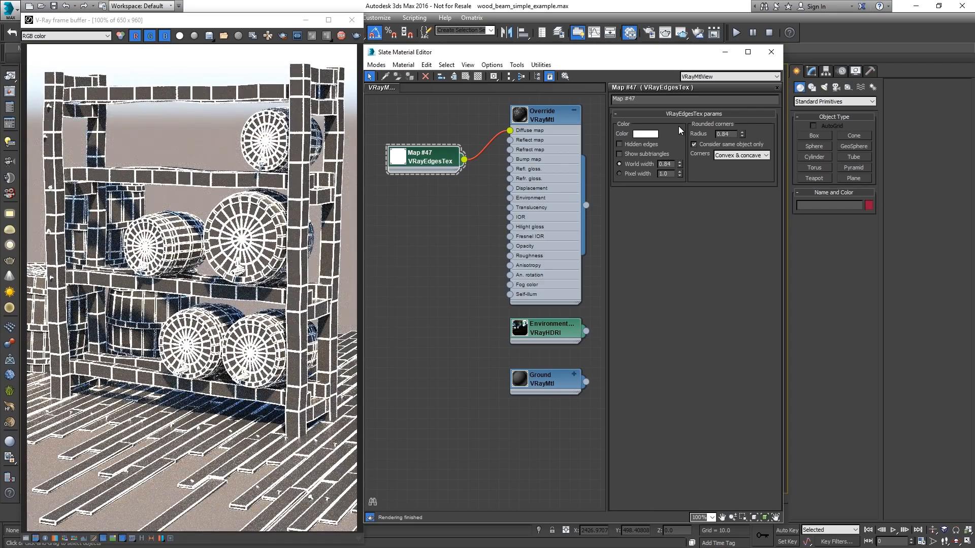
Set the VRayEdgesTex corner radius and world width to 0.84
click(618, 174)
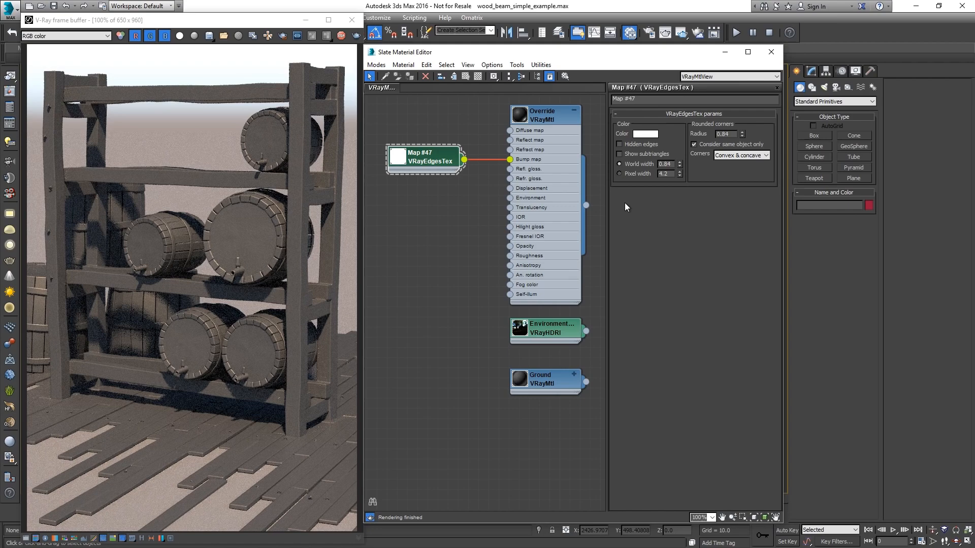
mouse_move(601, 203)
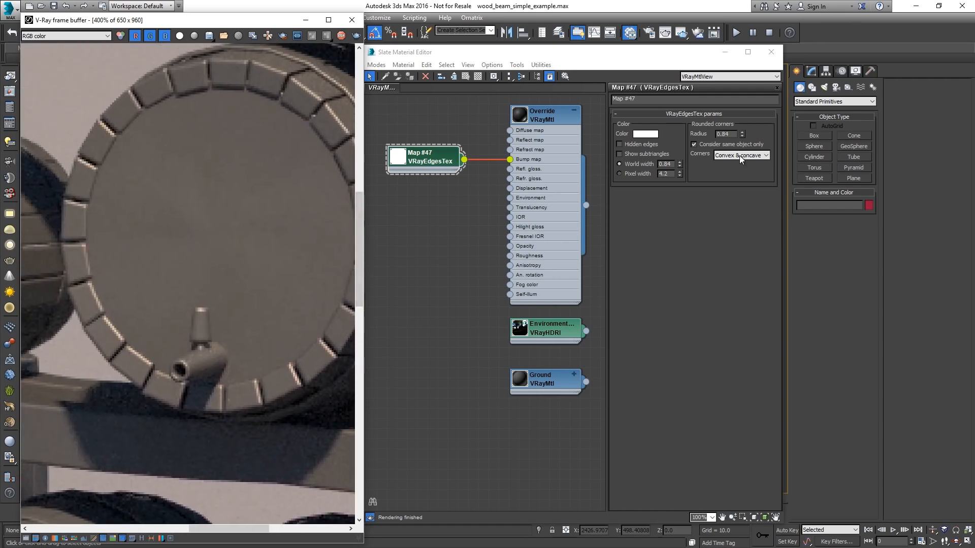
click(694, 144)
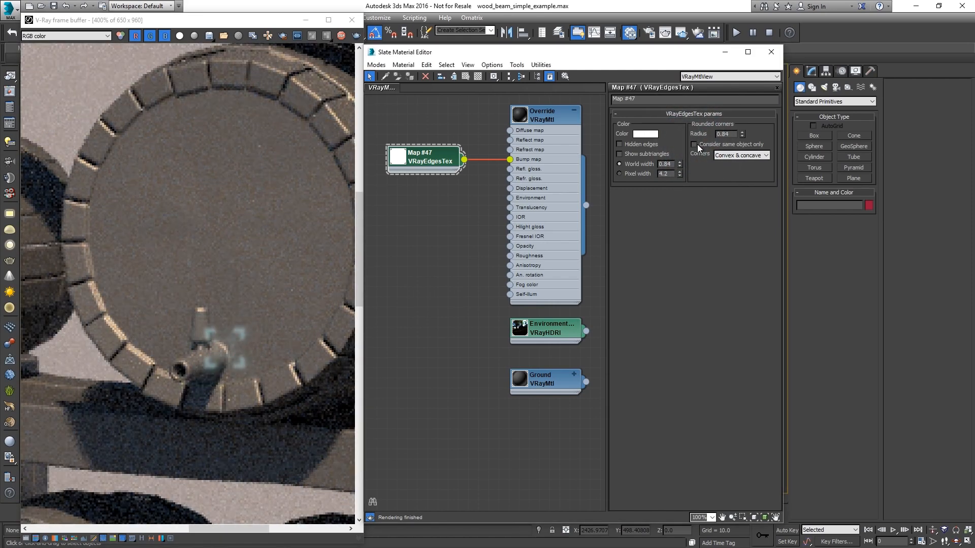
click(694, 144)
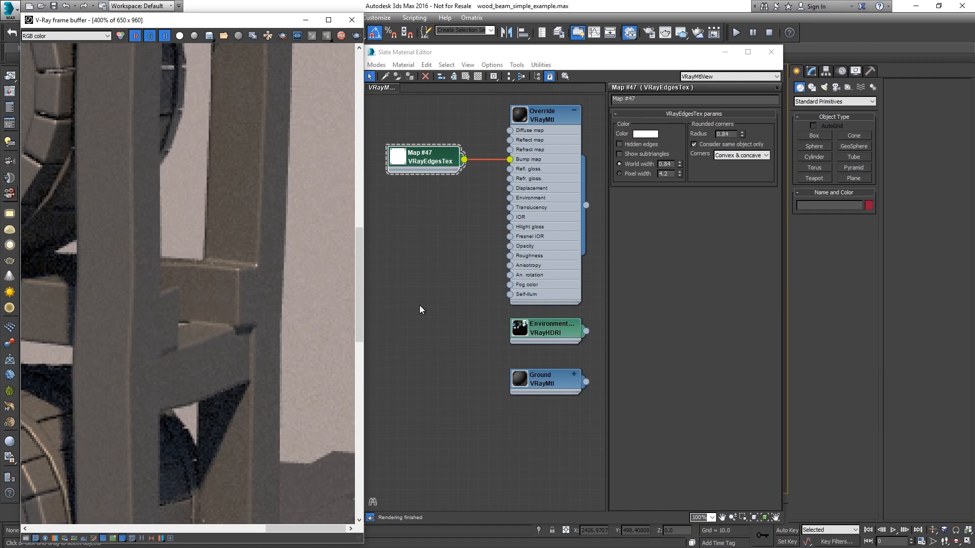
Set the VRayEdgesTex Corners option to Convex only
click(741, 155)
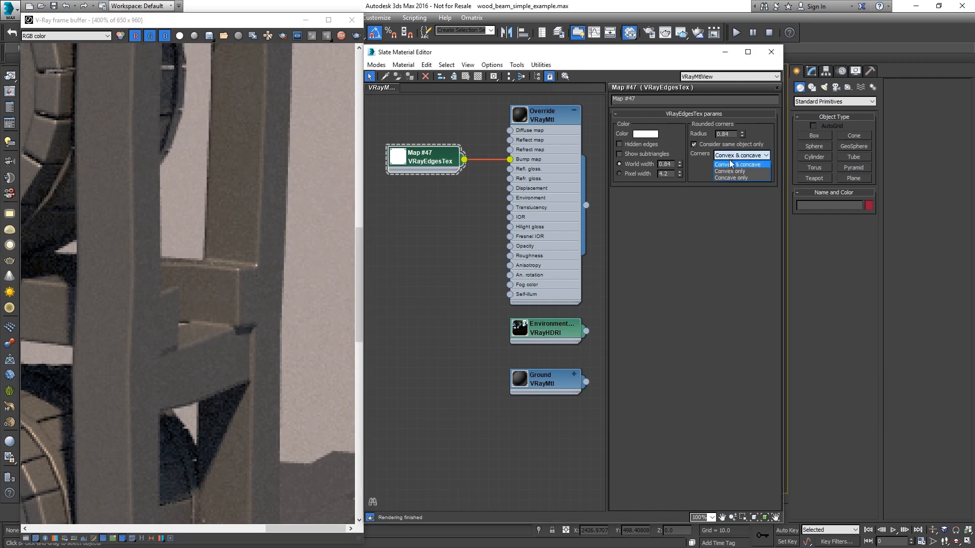
click(729, 171)
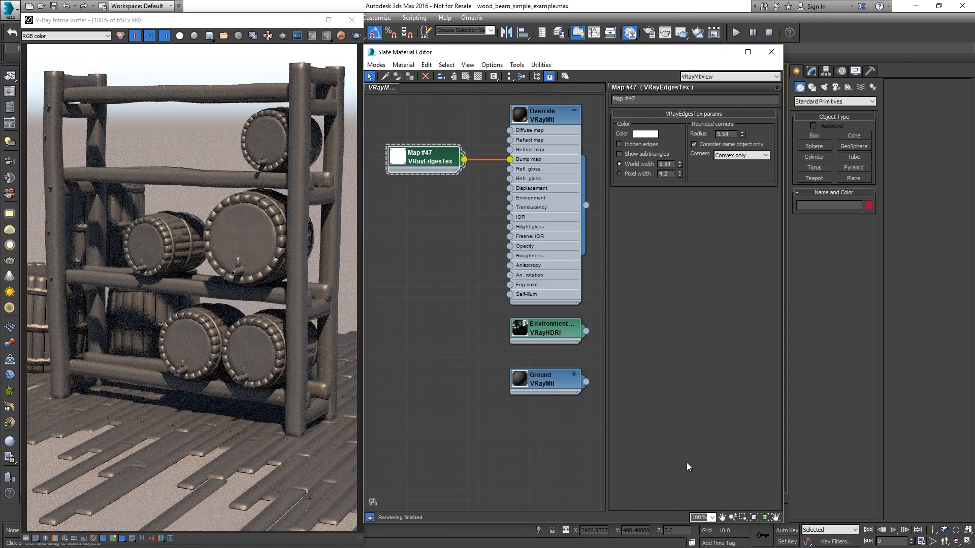
Adjust the VRayEdgesTex rounding radius to make the render's rounded edges subtler
drag(743, 131, 744, 134)
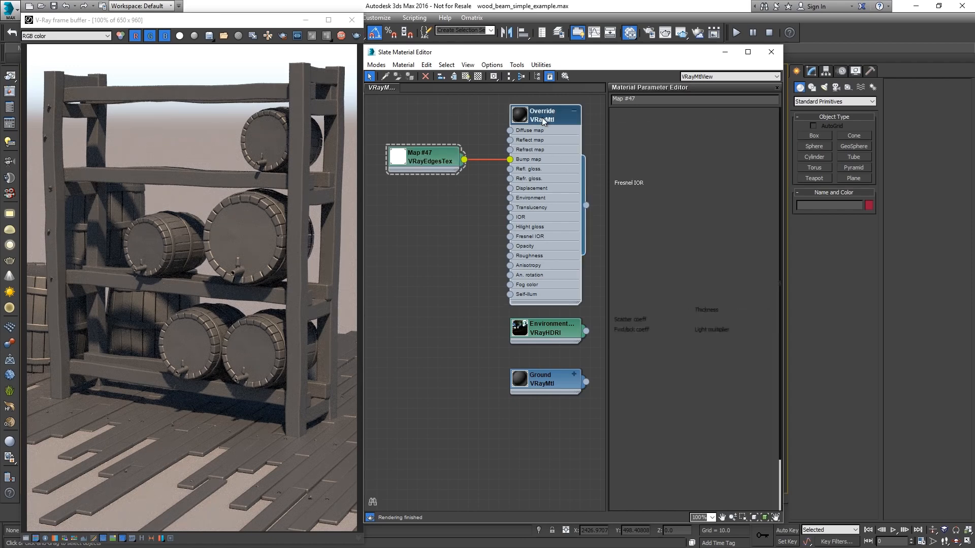
Disable Trace reflections on the Override material and turn off Override mtl in V-Ray RT
click(543, 116)
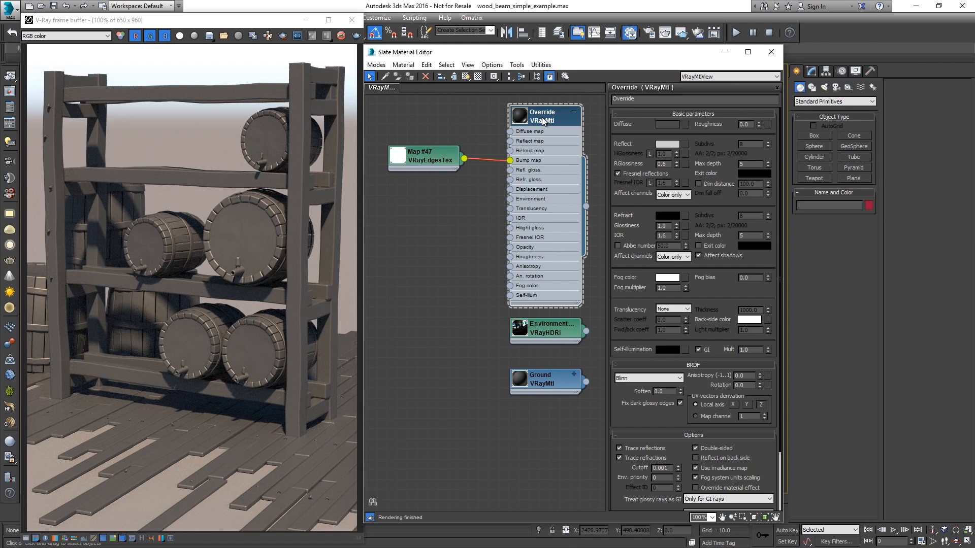
mouse_move(596, 401)
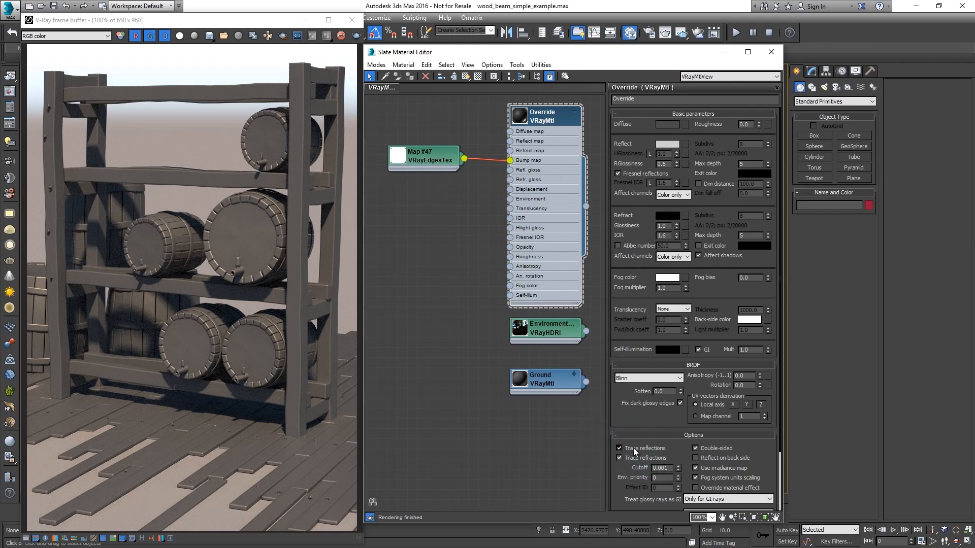
click(619, 448)
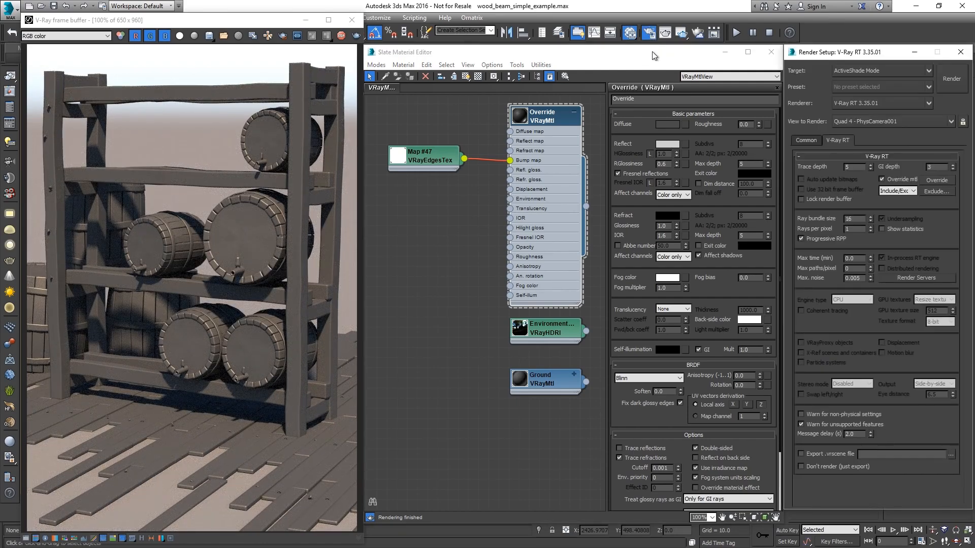
click(882, 180)
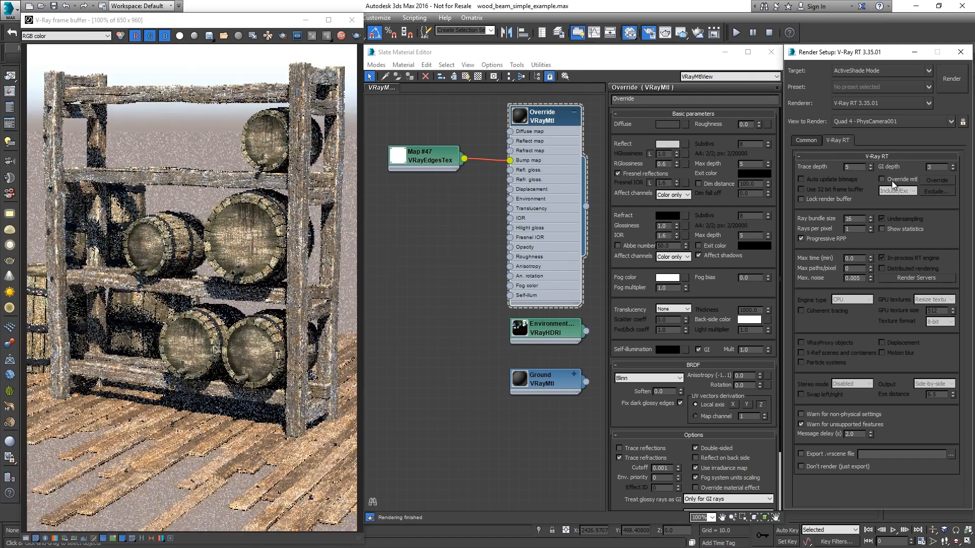